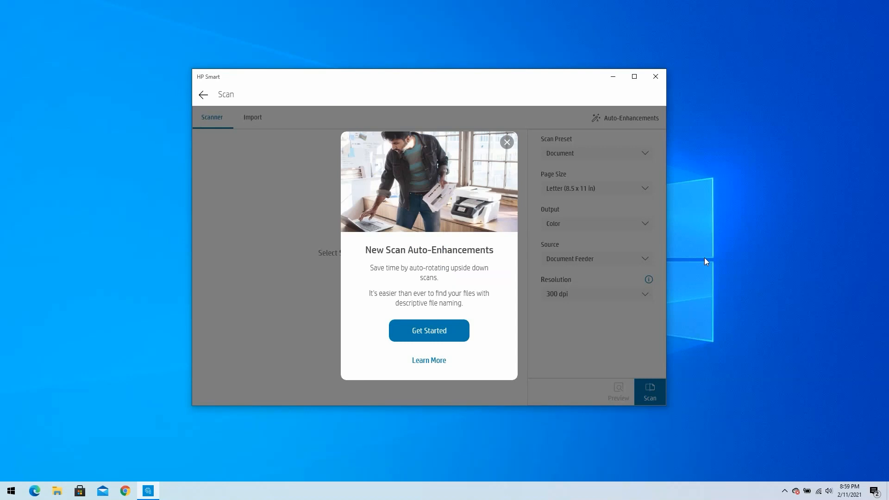
- Dismiss the 'New Scan Auto-Enhancements' introduction popup
click(507, 141)
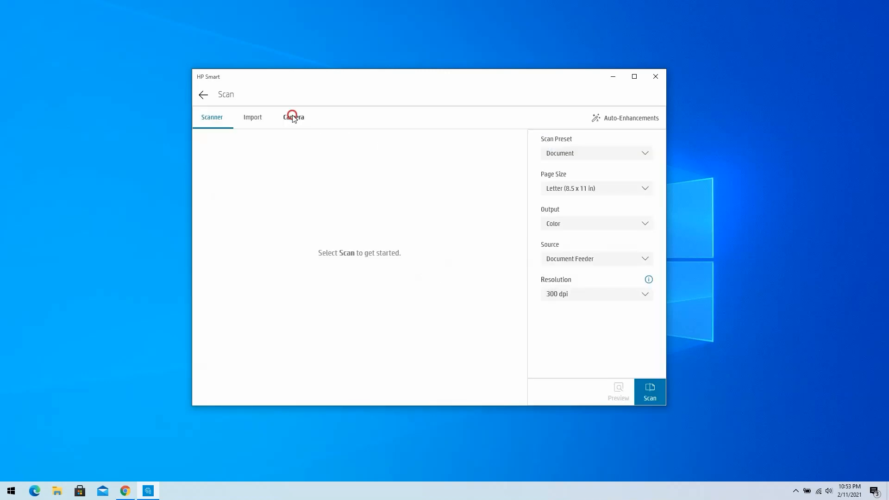
- Switch to Camera scanning and get past its 'Capture, save, and share' introduction
click(293, 117)
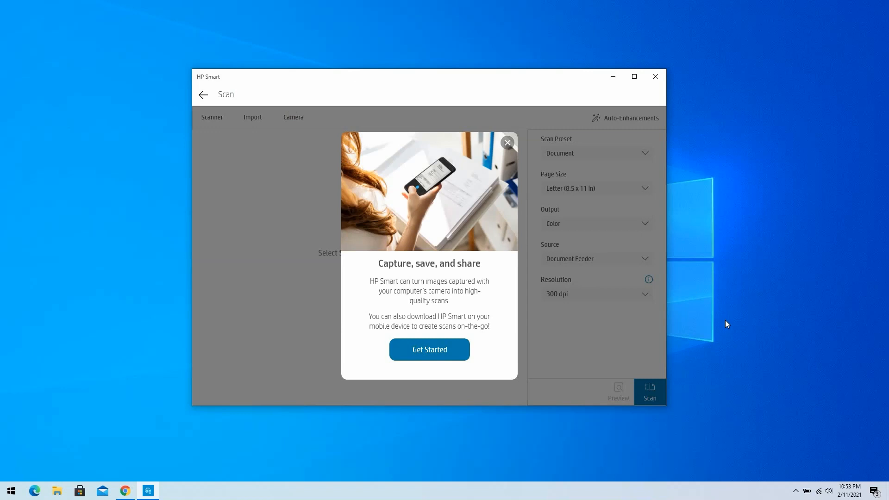
mouse_move(484, 335)
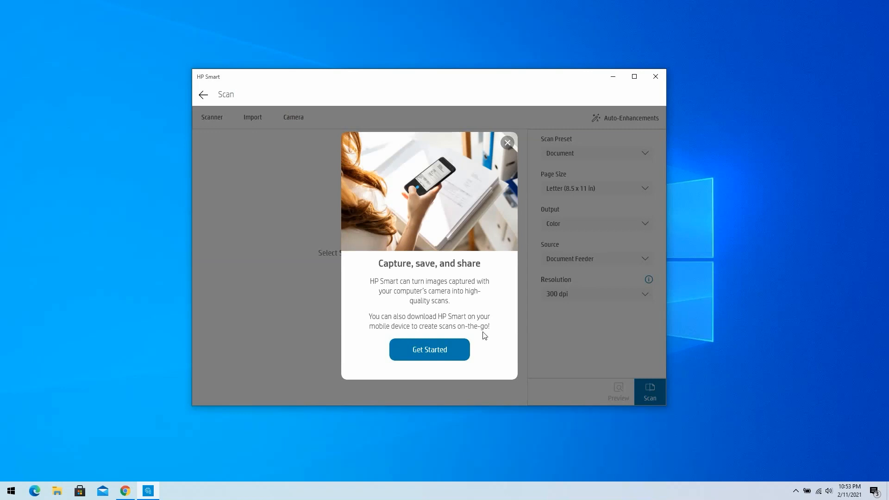
click(429, 349)
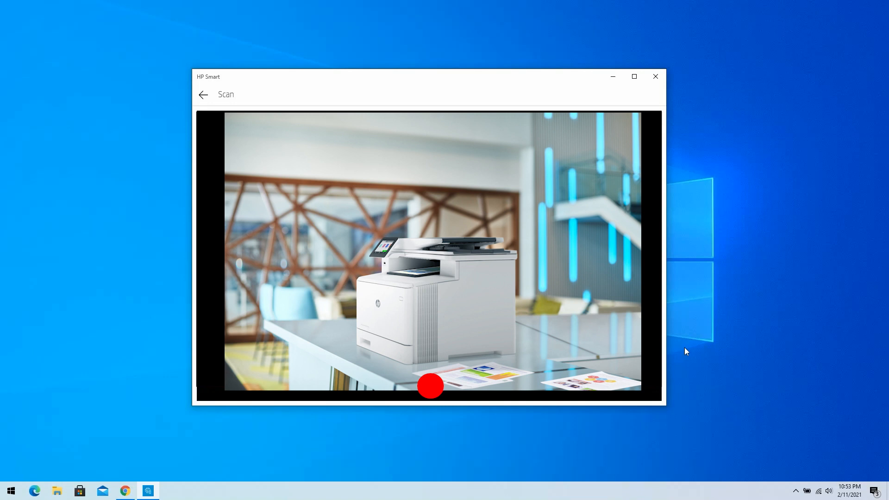
- Capture the HP Video Development page held in front of the webcam
click(430, 386)
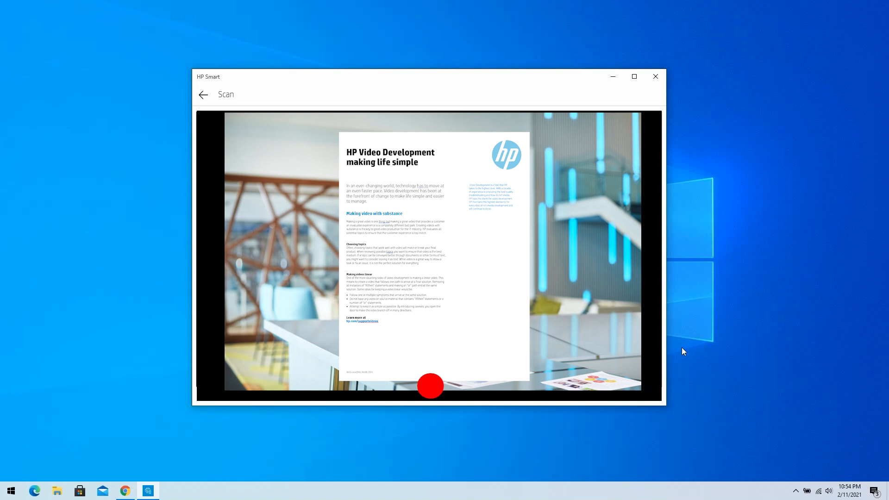
mouse_move(437, 395)
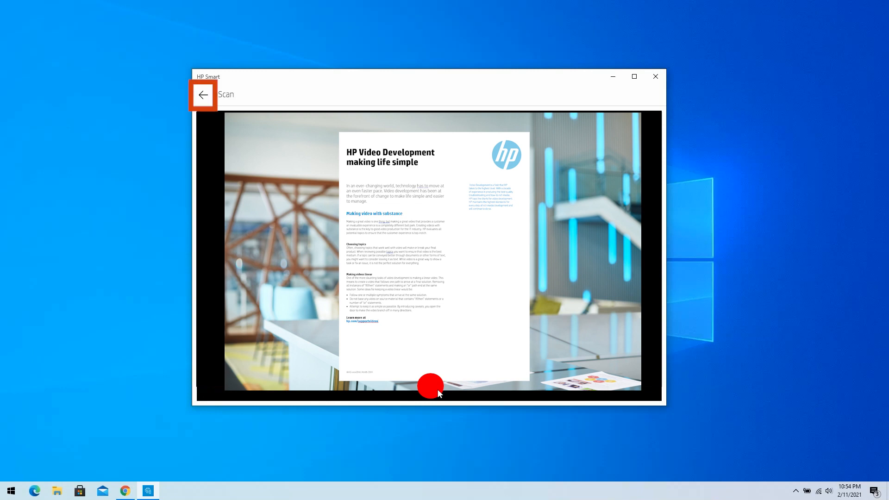
click(431, 386)
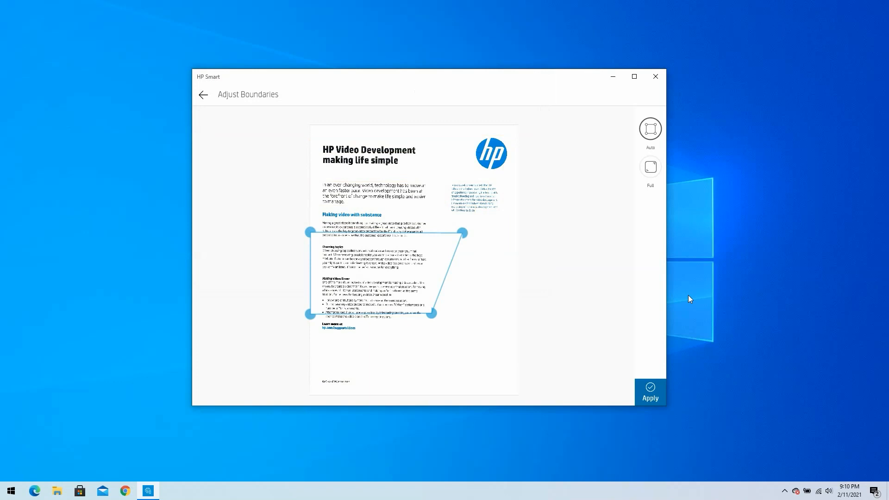
- Crop the capture to the page's title and first sections and apply the boundaries
drag(308, 232, 315, 205)
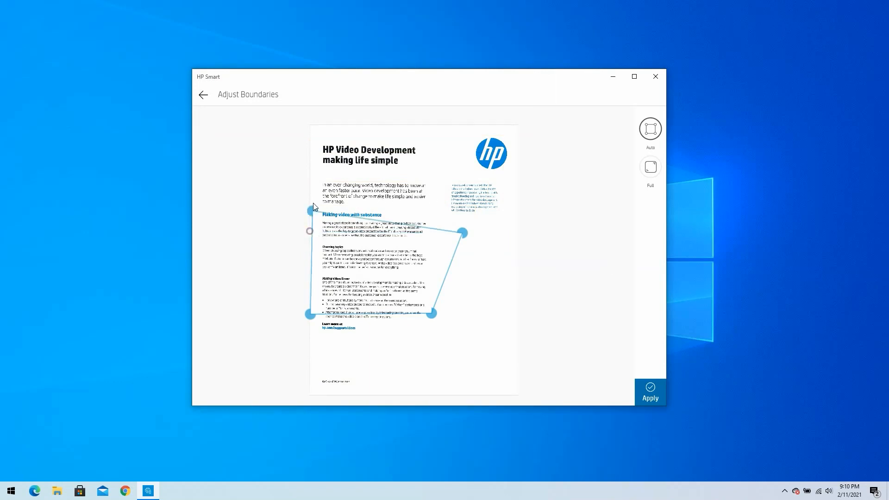
drag(464, 233, 433, 138)
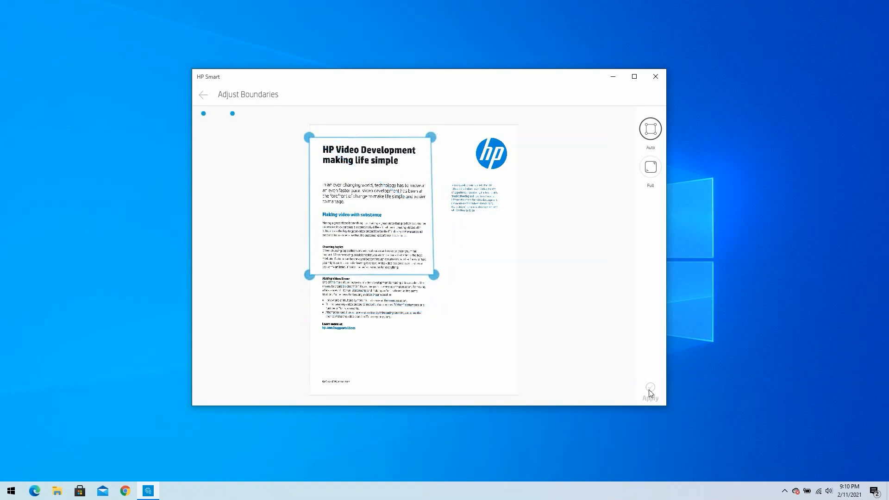
click(650, 391)
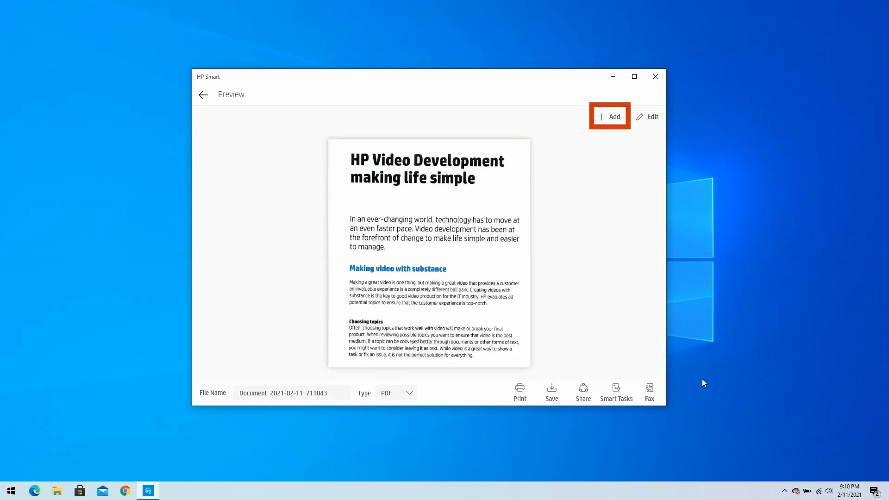
click(609, 117)
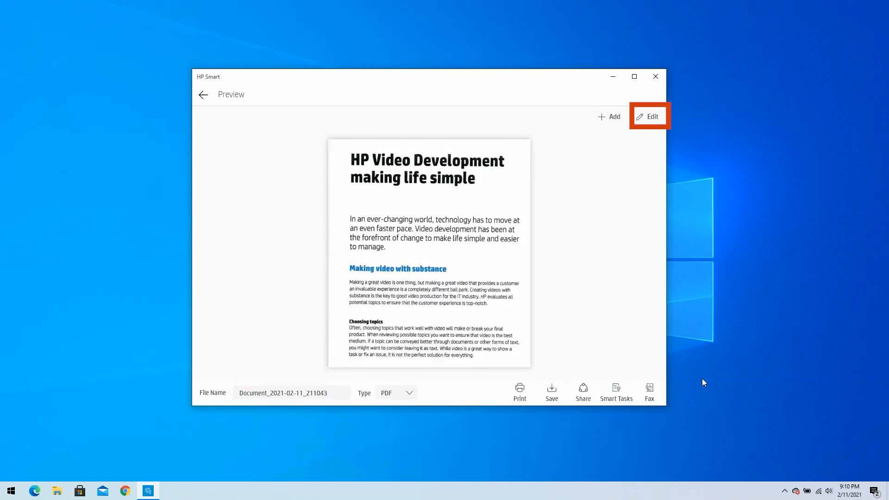
click(649, 116)
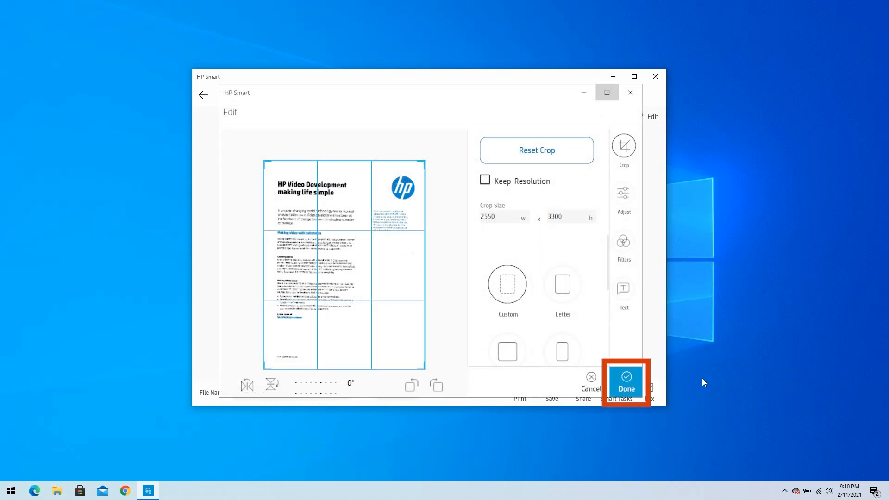
click(626, 390)
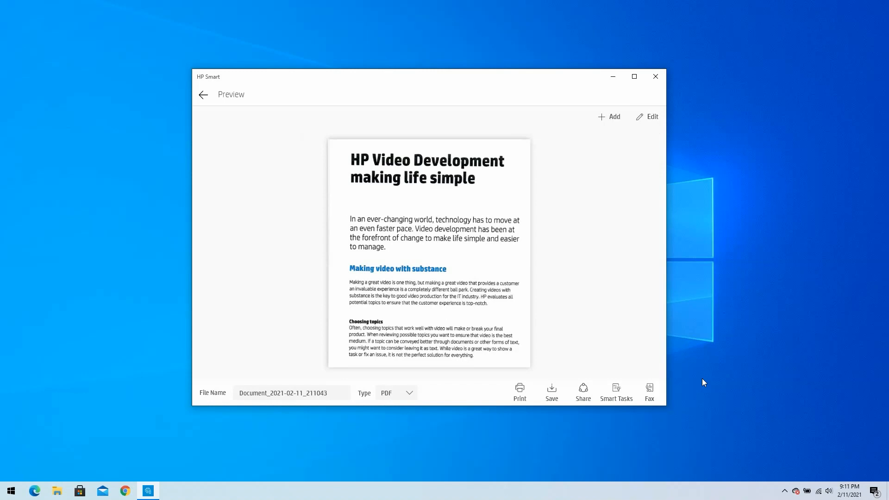
- Change the output file type from PDF to JPG
click(552, 391)
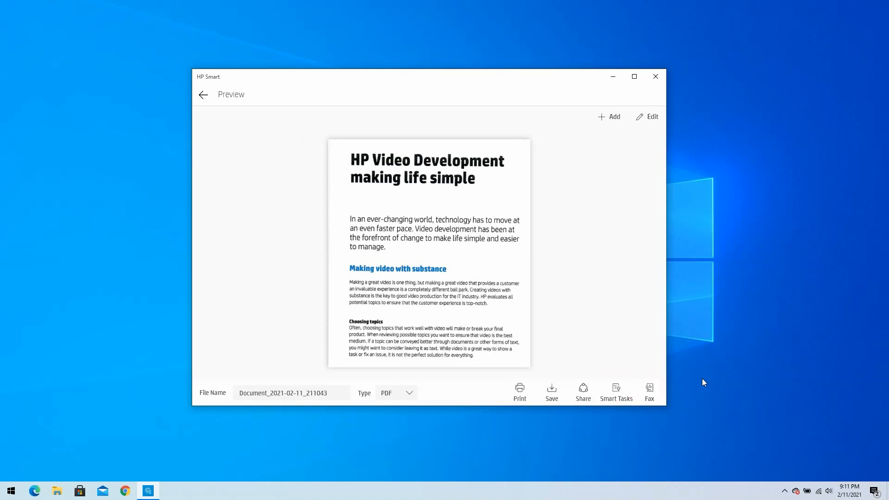
click(550, 391)
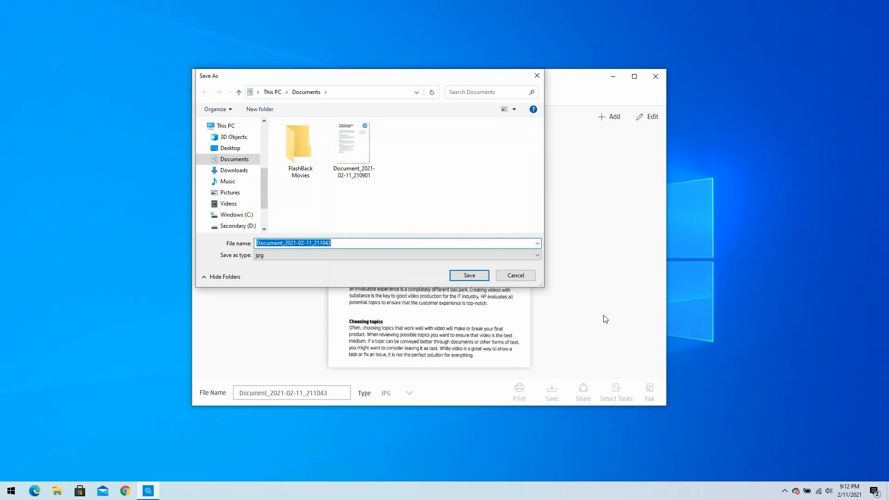
- Save the scan as Document_2021-02-11_211043.jpg in the Documents folder
click(468, 275)
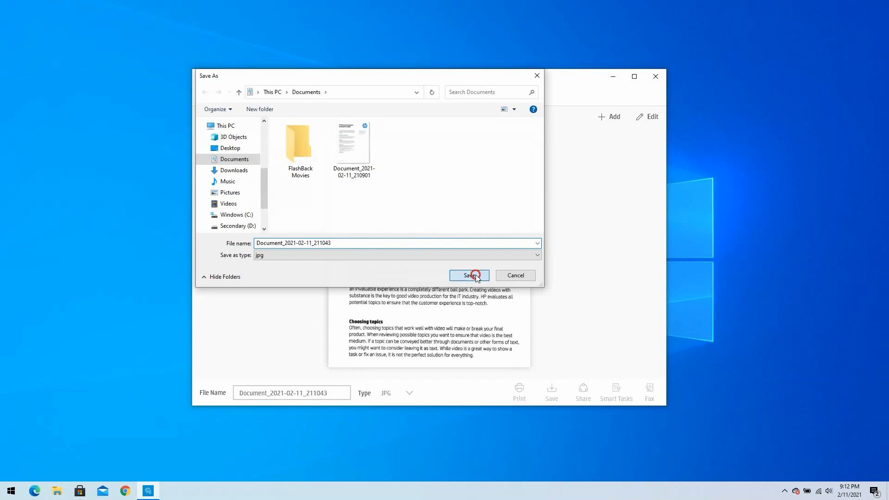
click(469, 275)
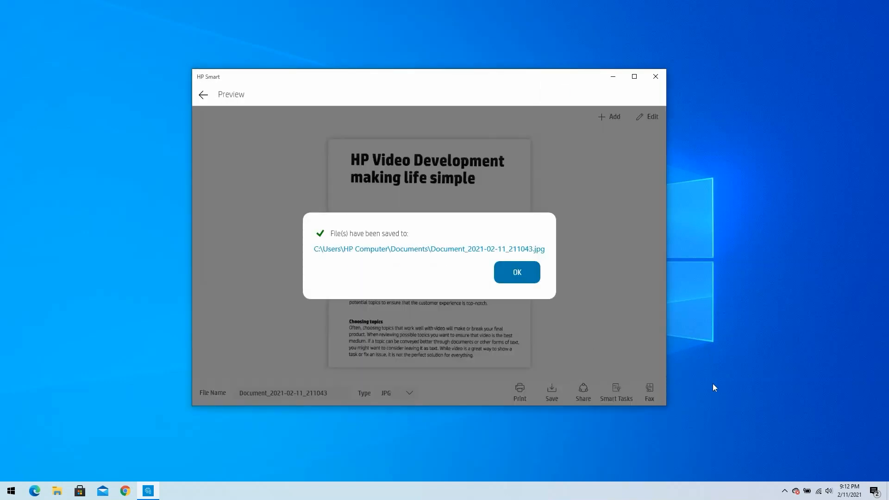